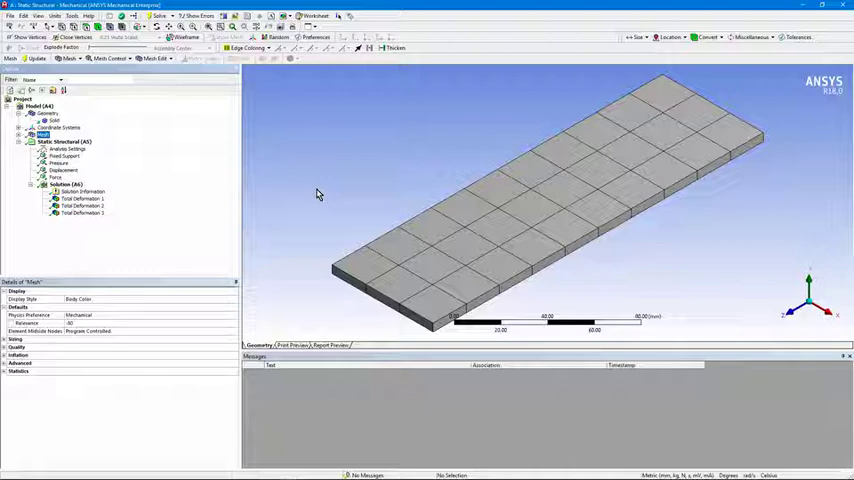
pyautogui.moveTo(324, 204)
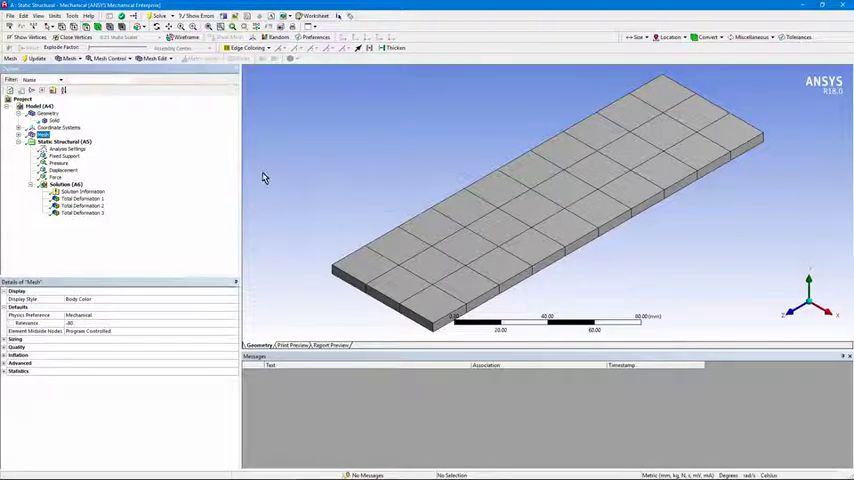
# Select the Static Structural environment so the fixed support, pressure and displacement all display on the plate
pyautogui.click(62, 150)
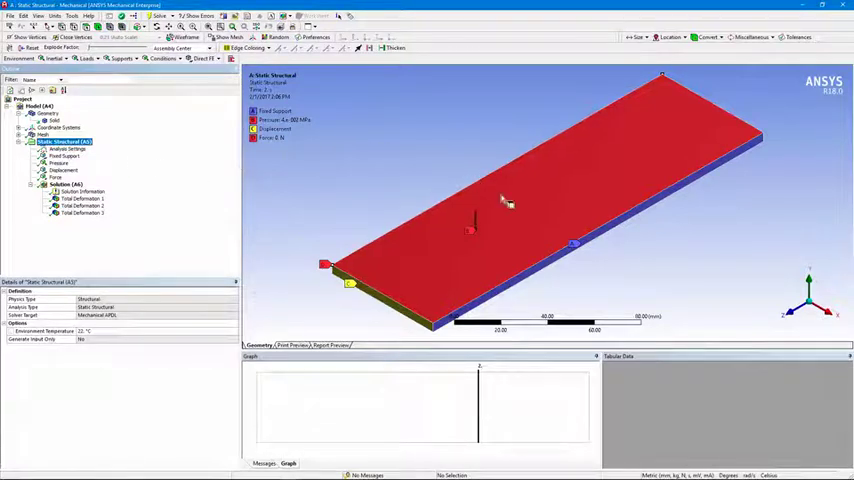
pyautogui.moveTo(670, 202)
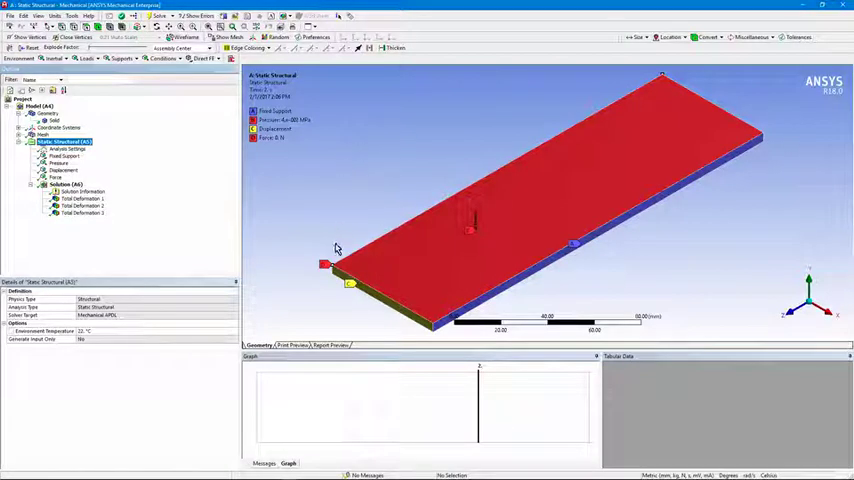
pyautogui.moveTo(442, 132)
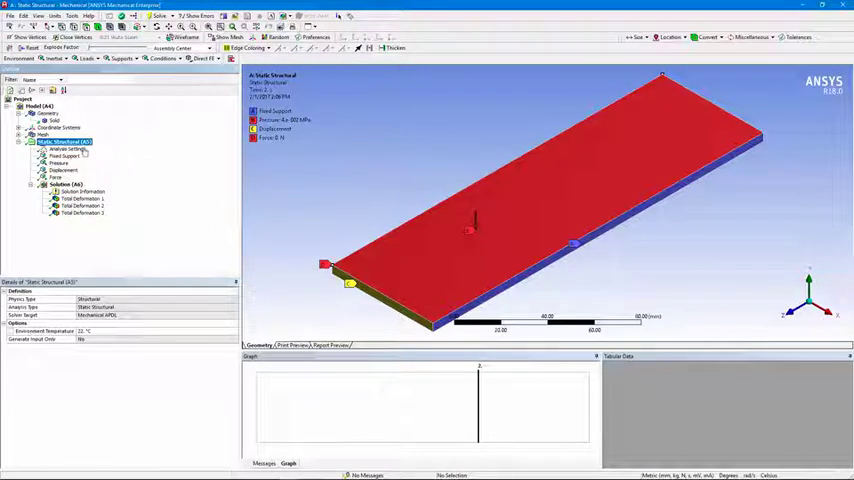
# Select Fixed Support to show only the constraint along the plate's long edge with its definition
pyautogui.click(58, 156)
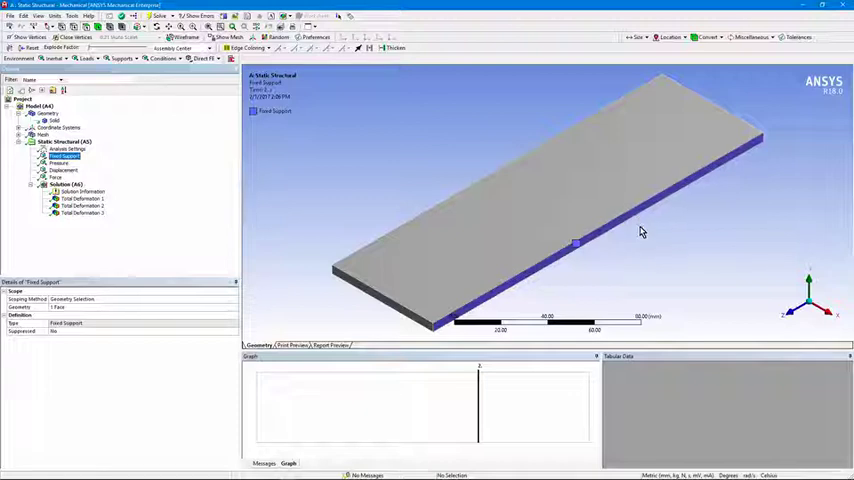
pyautogui.moveTo(652, 244)
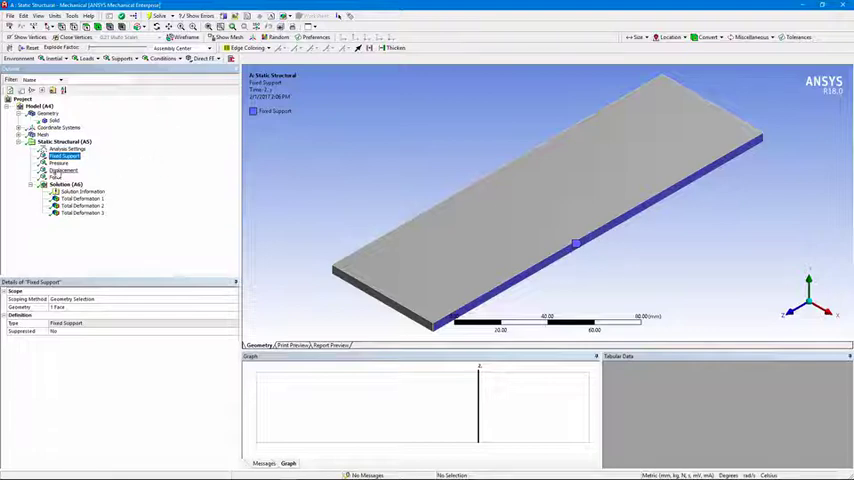
# Select Pressure to show the top-face load with its graph and tabular step magnitudes
pyautogui.click(58, 164)
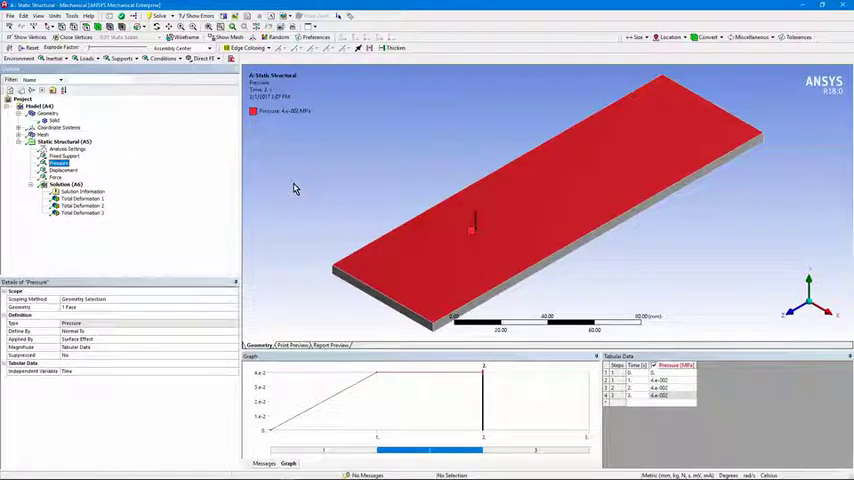
pyautogui.moveTo(508, 204)
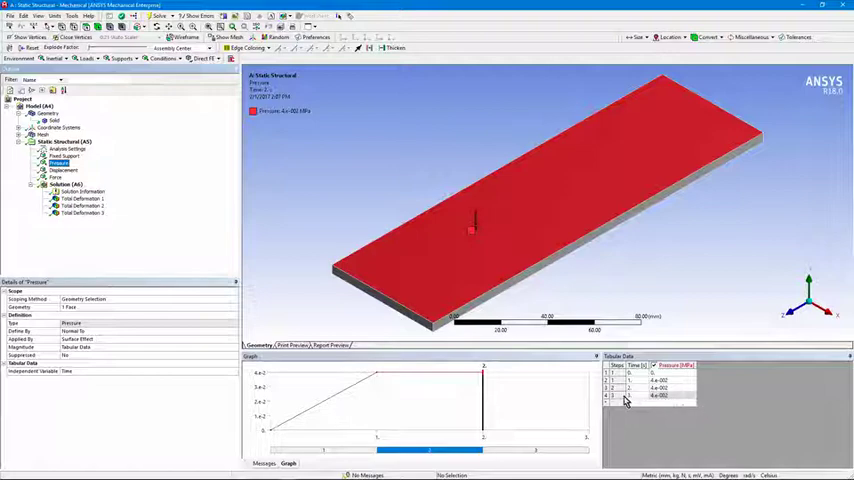
# Deactivate the pressure load at its last load step via the Tabular Data row menu
pyautogui.click(660, 400)
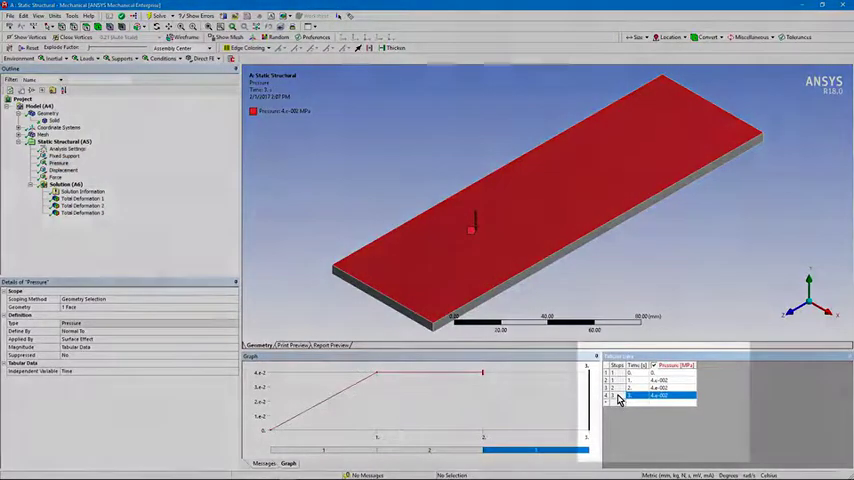
pyautogui.rightClick(656, 406)
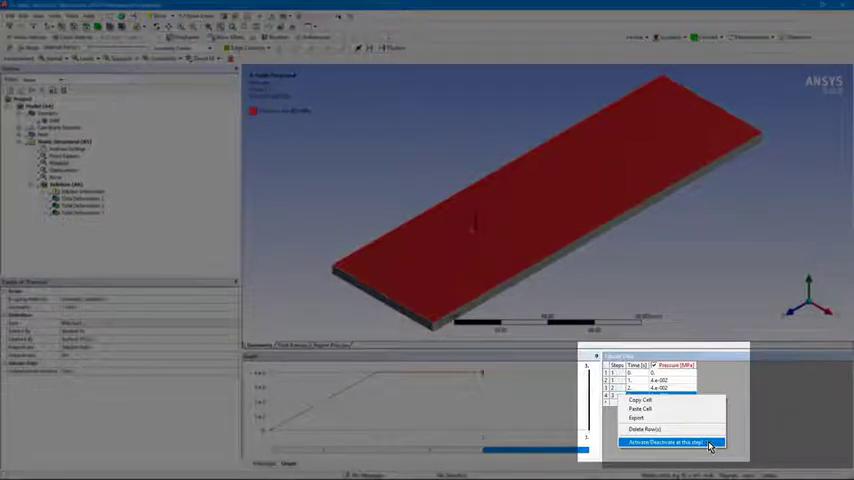
pyautogui.click(670, 440)
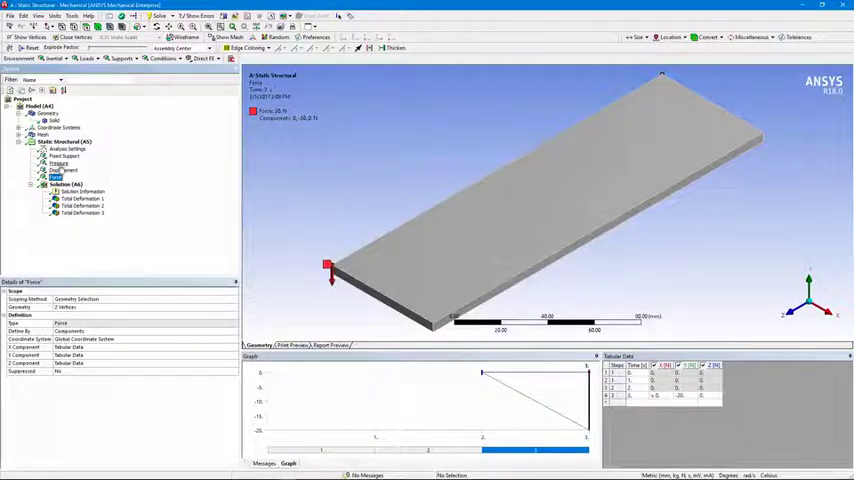
# Select Displacement on the plate edge and pick a load step row in its tabular values
pyautogui.click(60, 170)
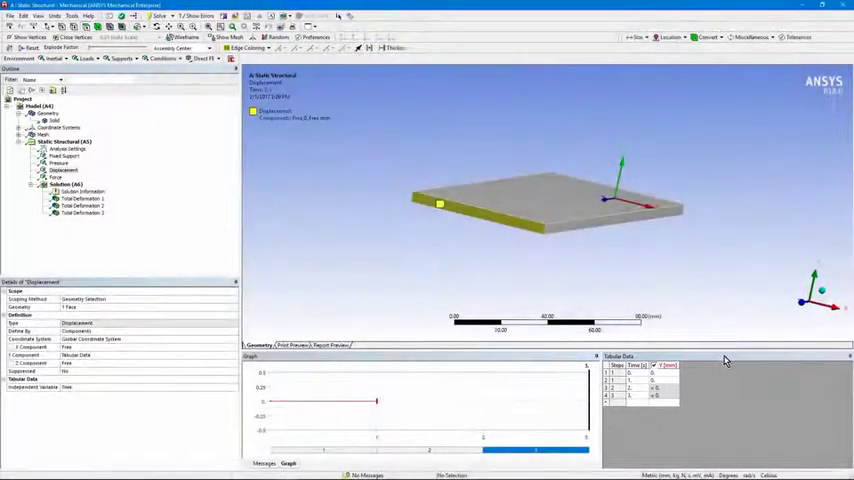
pyautogui.click(64, 170)
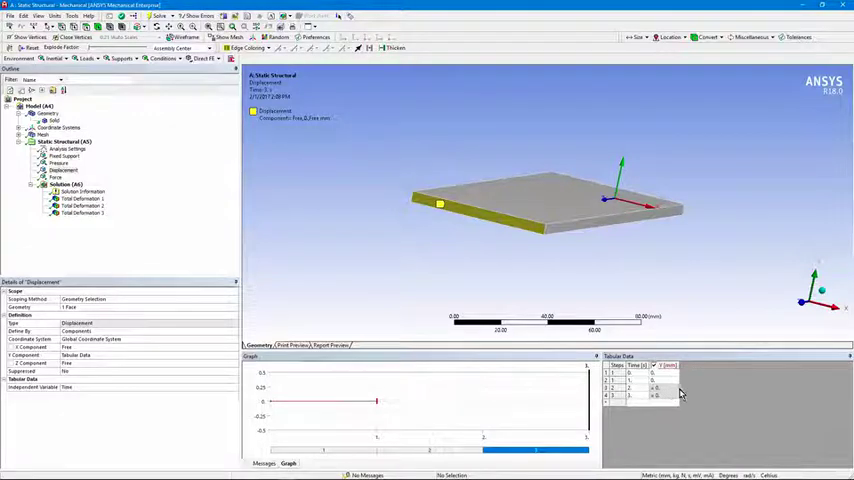
pyautogui.moveTo(696, 402)
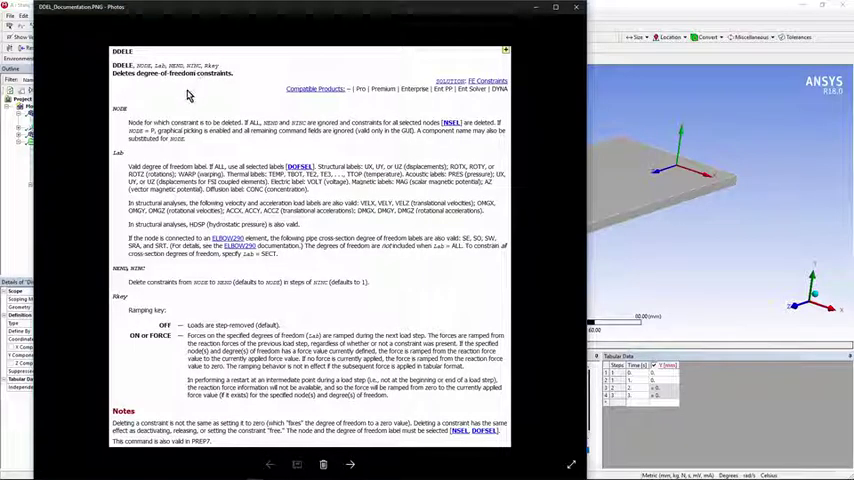
pyautogui.moveTo(210, 76)
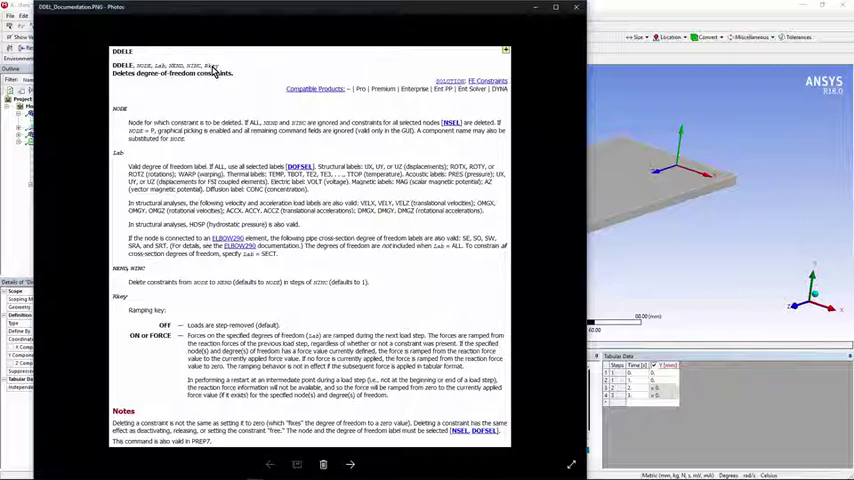
pyautogui.moveTo(308, 318)
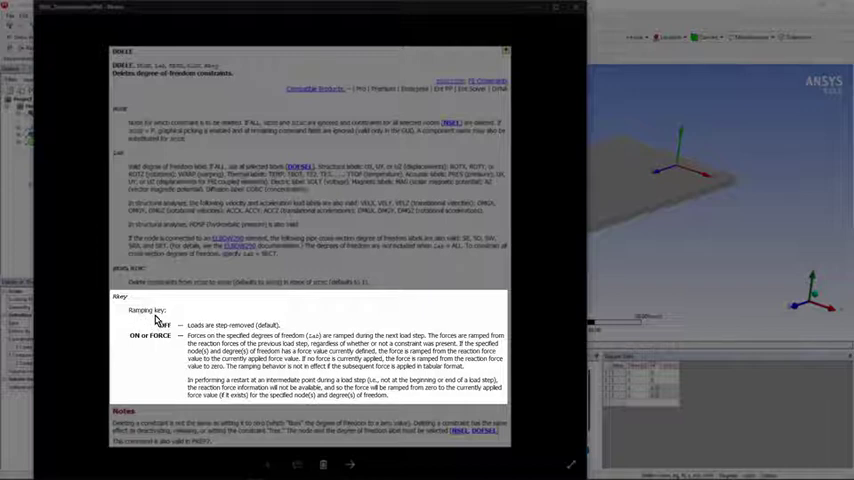
pyautogui.moveTo(164, 364)
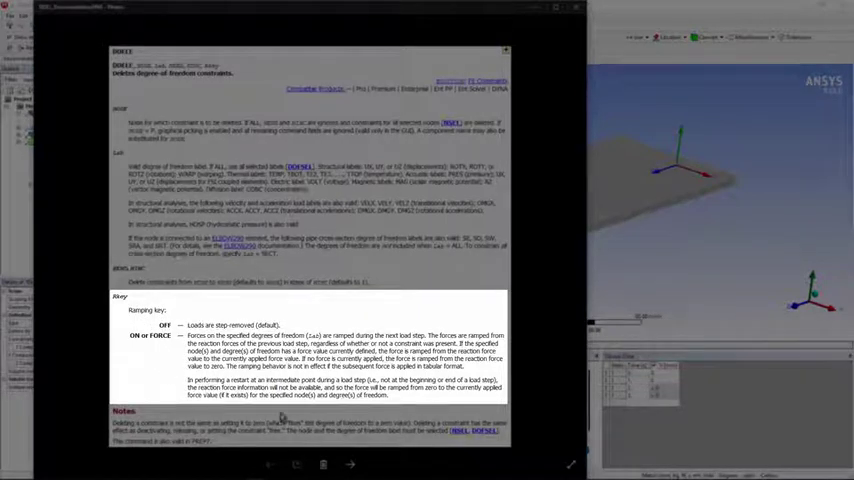
pyautogui.moveTo(284, 336)
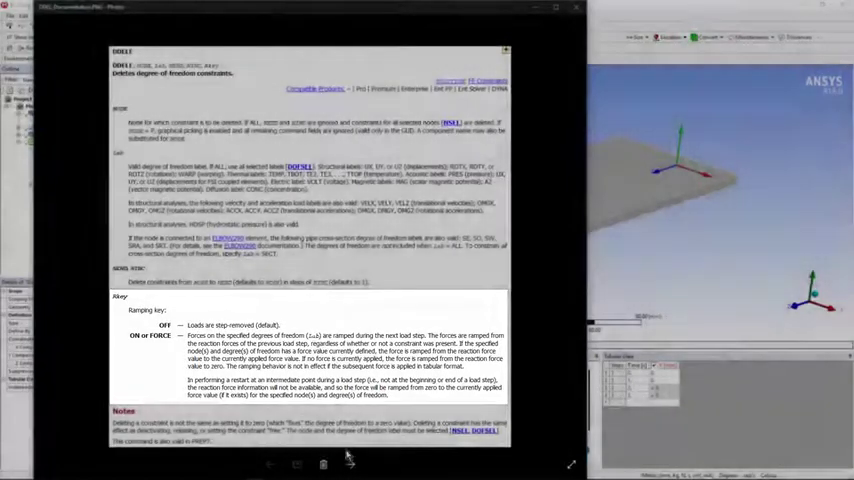
# Advance from the DDELE help page to the solver input listing for load step 2 of 3
pyautogui.click(352, 464)
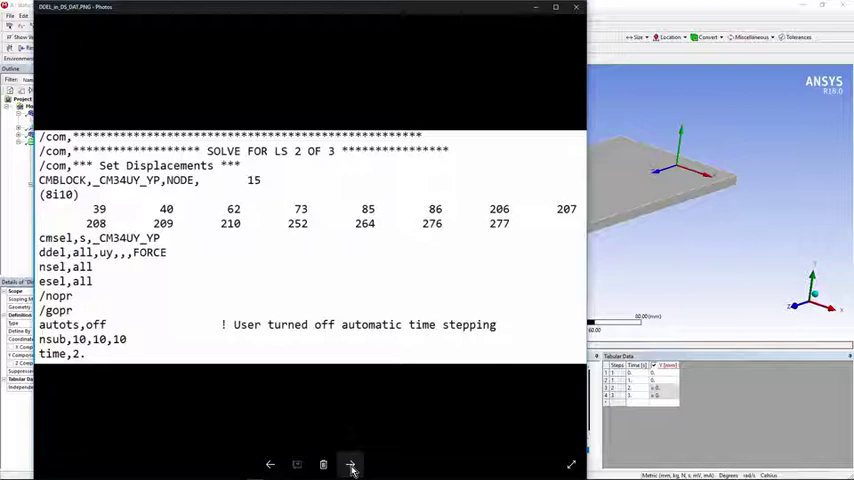
# Advance to the image explaining the DDELE ramping key options for loads
pyautogui.click(352, 464)
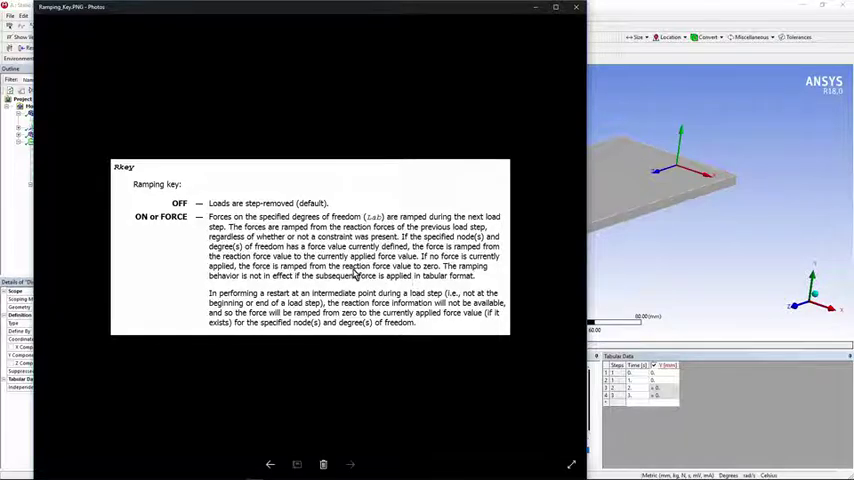
# View the DDELE arguments and load step 2 listing images, then close Photos to return to the plate
pyautogui.click(350, 464)
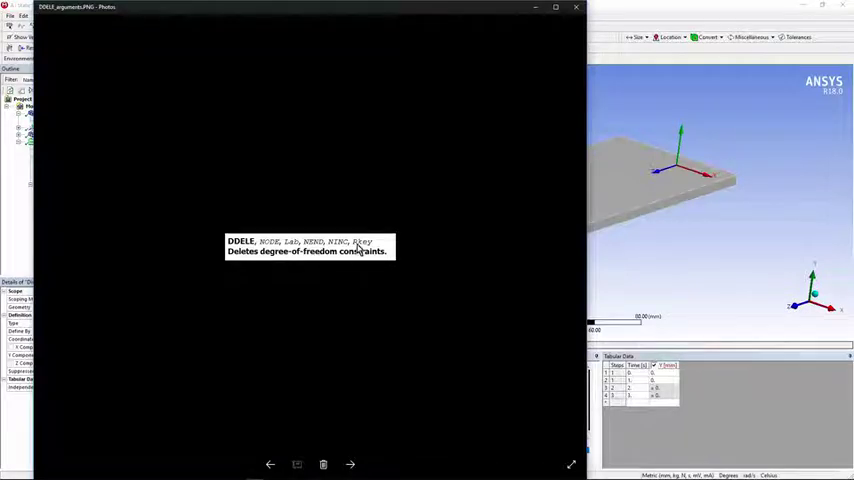
pyautogui.click(350, 464)
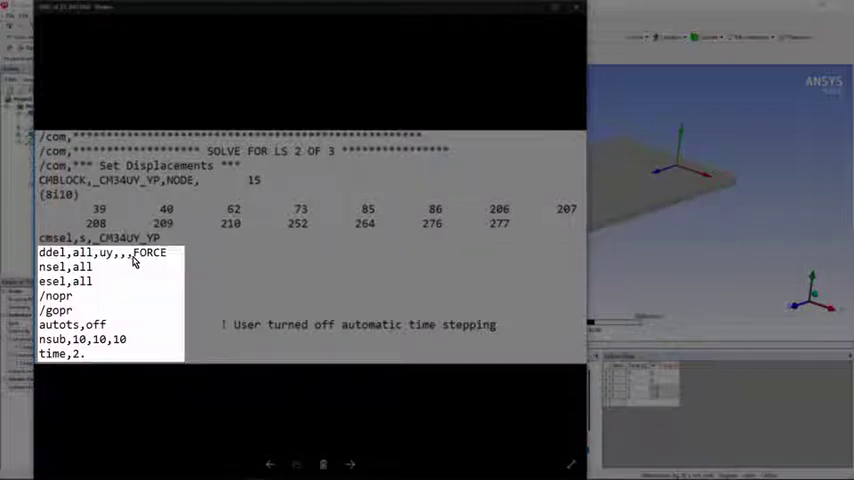
pyautogui.moveTo(168, 258)
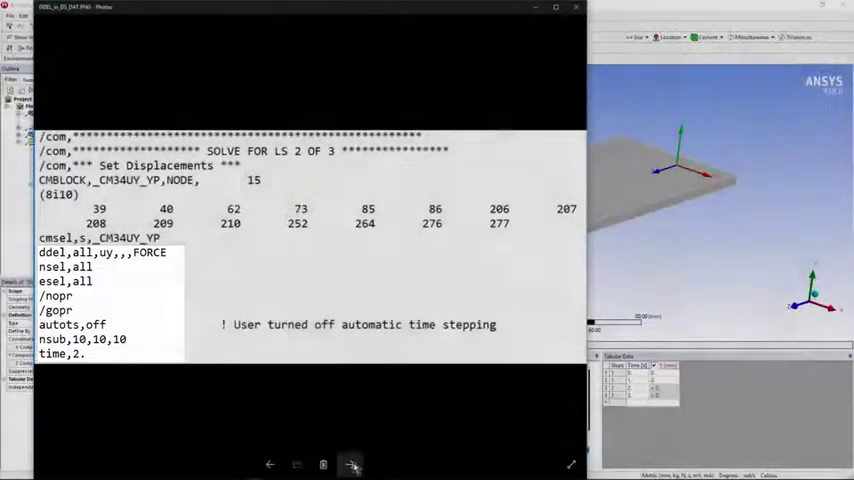
pyautogui.click(350, 464)
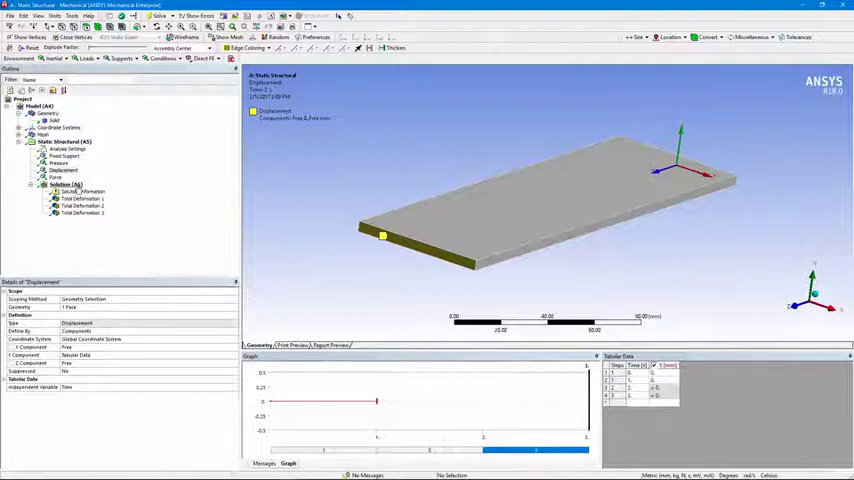
# Select Total Deformation under Solution to show the plate's contour with its load-step graph and table
pyautogui.click(78, 200)
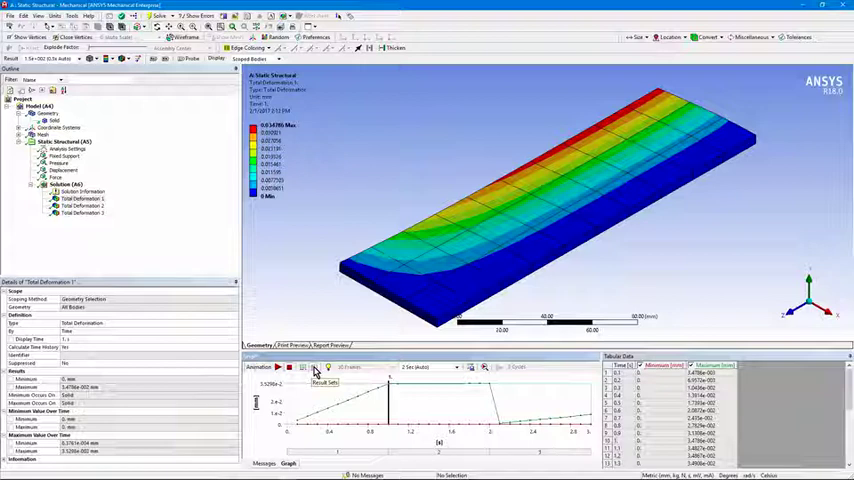
# Play the total deformation animation through the three load steps from the Graph pane
pyautogui.click(416, 368)
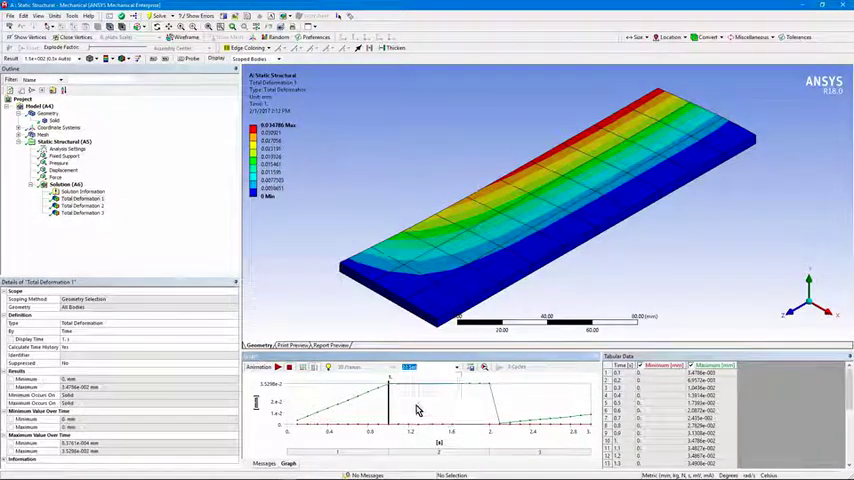
pyautogui.click(278, 370)
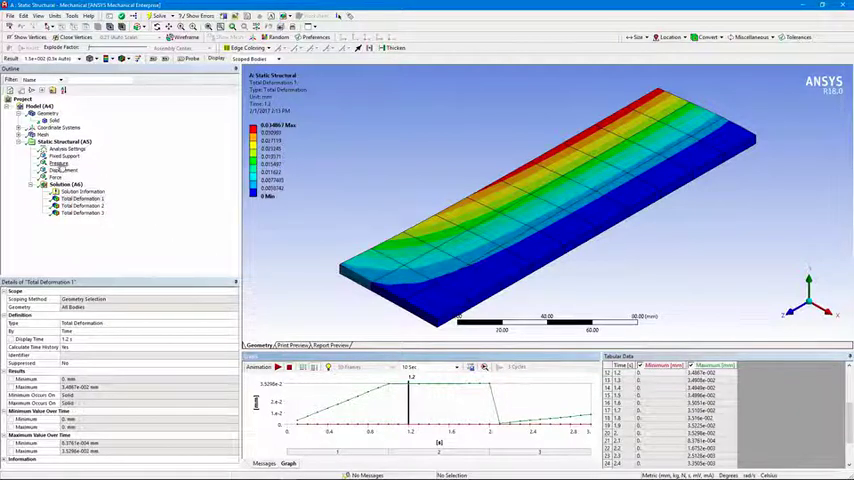
# Select the Displacement support to show its definition, step graph and value table
pyautogui.click(58, 164)
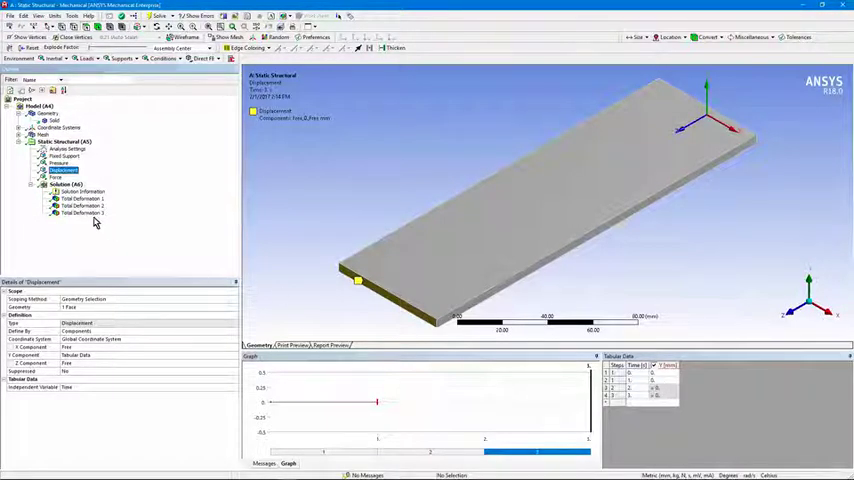
# Check the Displacement's per-load-step values, then return to the plate's Total Deformation result
pyautogui.click(64, 148)
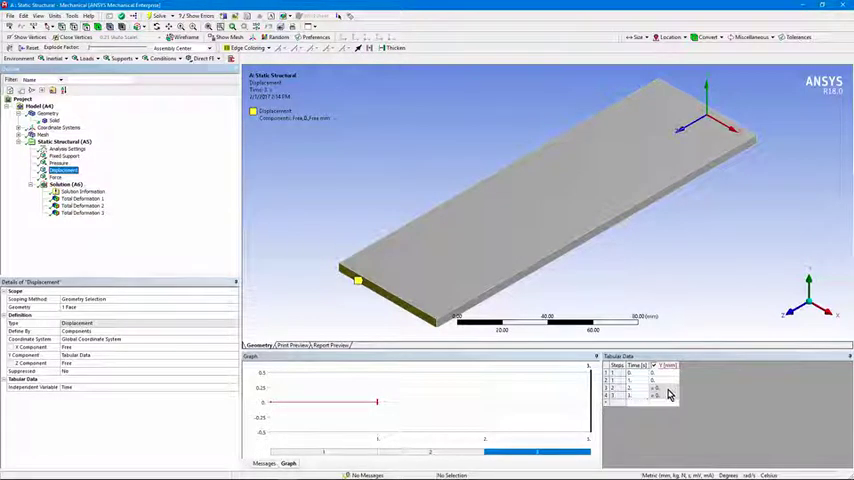
pyautogui.click(78, 200)
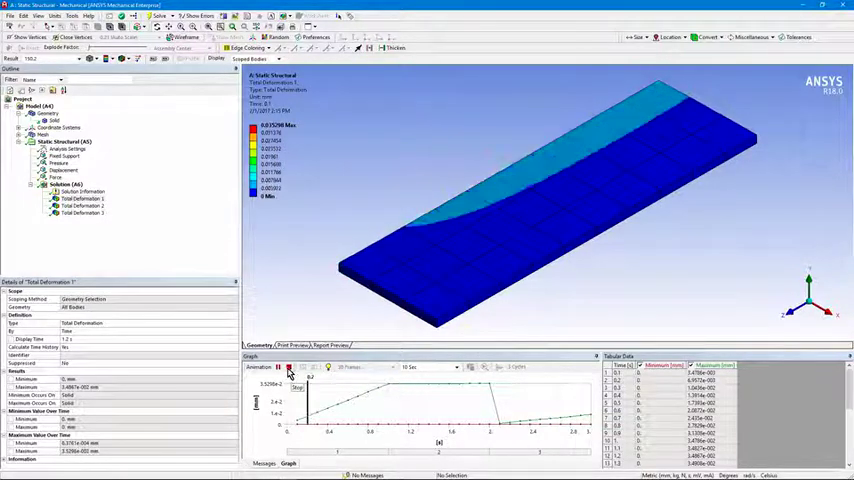
# Switch between Displacement and Total Deformation 2, finishing on the Displacement definition
pyautogui.click(280, 368)
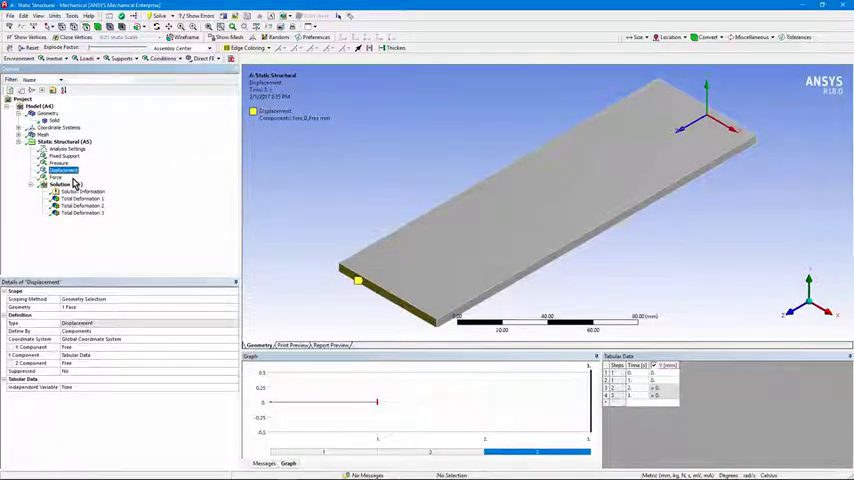
pyautogui.click(78, 200)
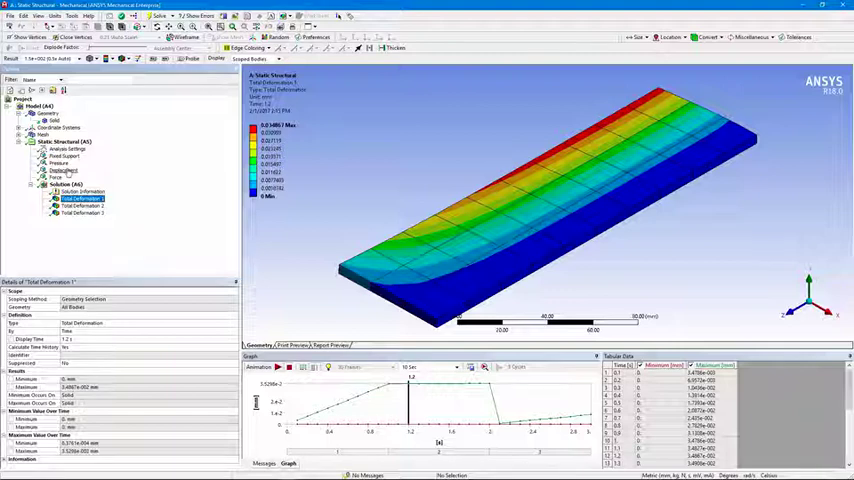
pyautogui.click(64, 176)
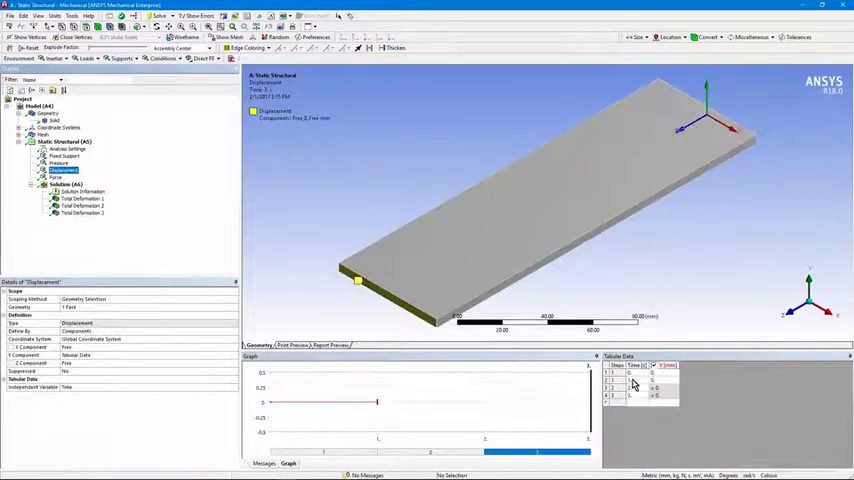